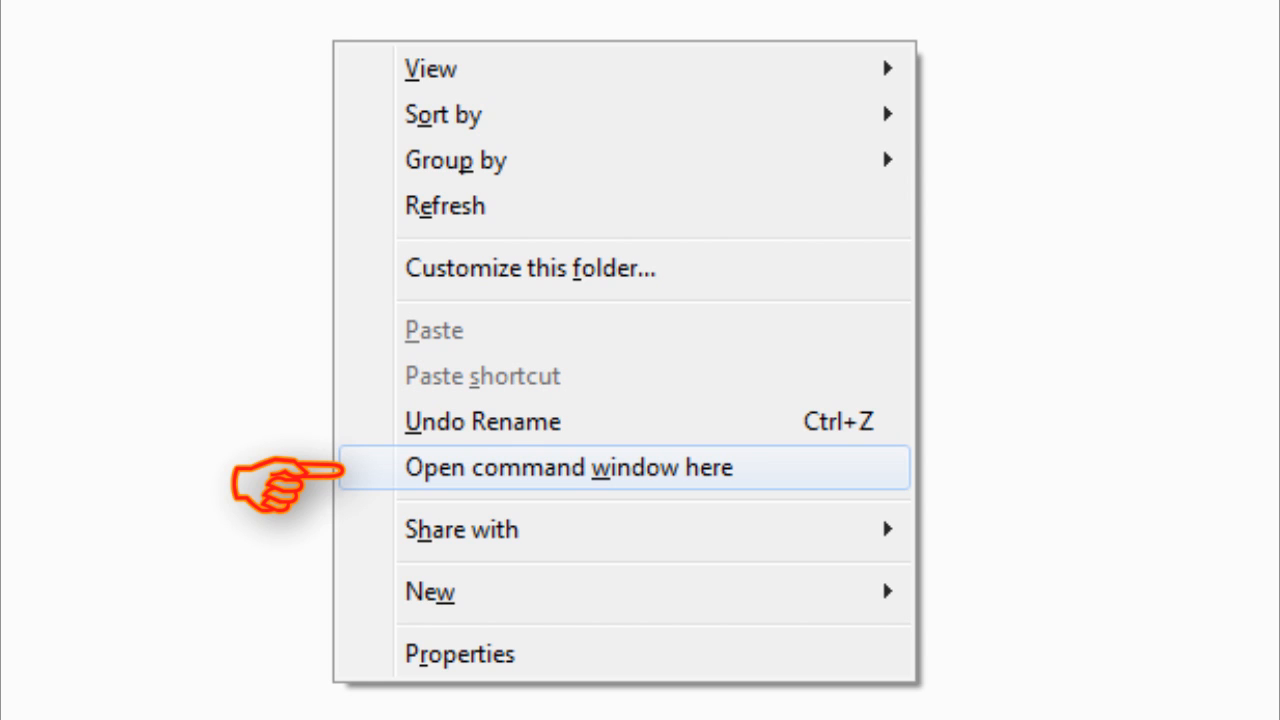
- Open a command window in the r2-motog-superboot folder containing superboot-windows.bat
left_click(570, 467)
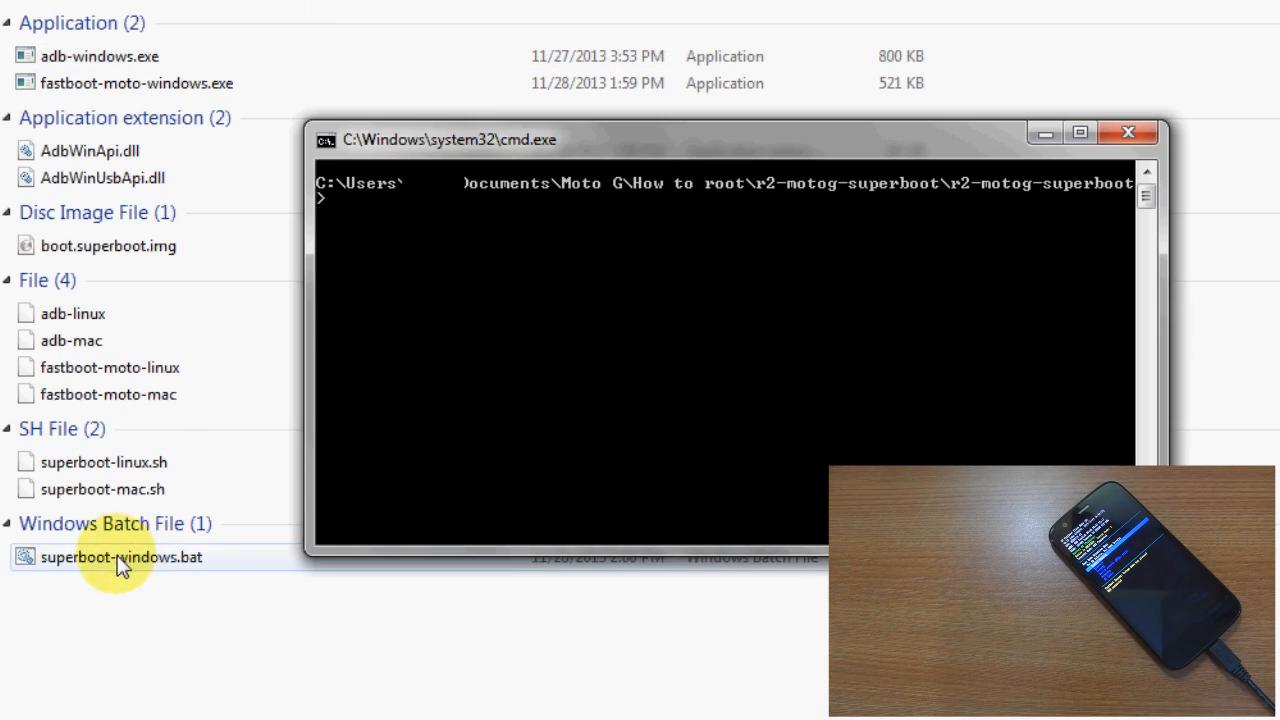
mouse_move(753, 311)
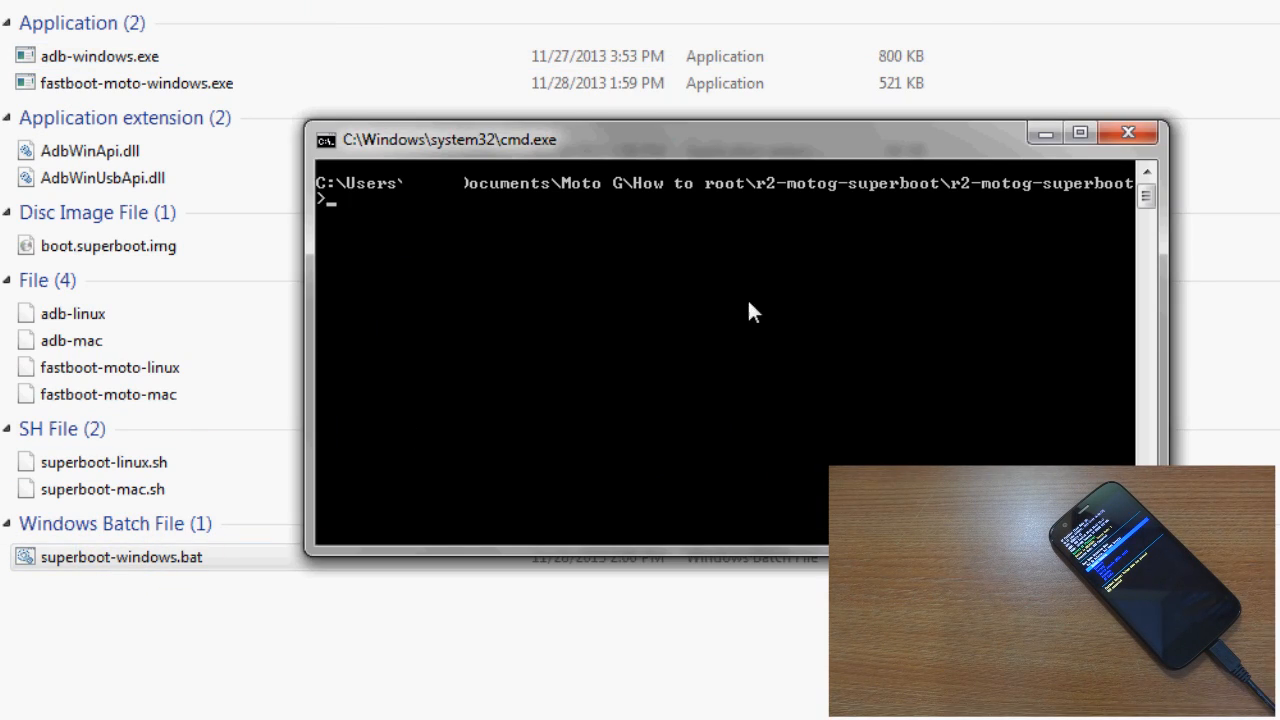